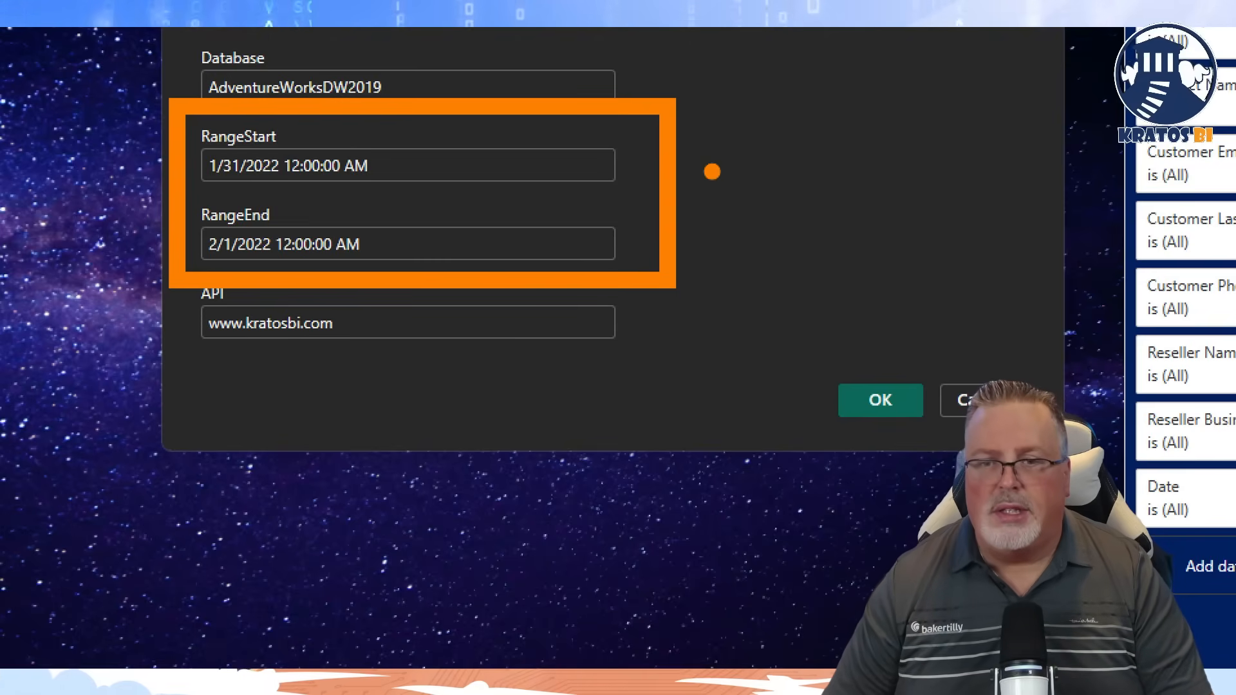
{"action": "type", "text": "R"}
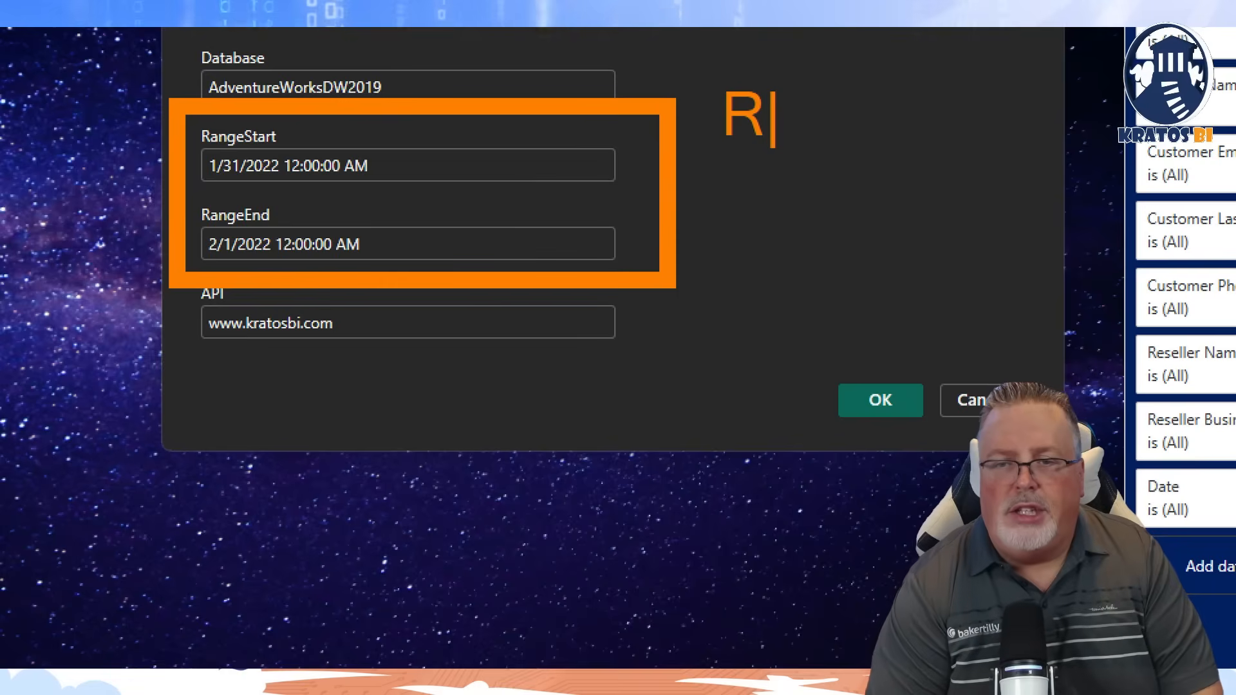
{"action": "type", "text": "angeSt"}
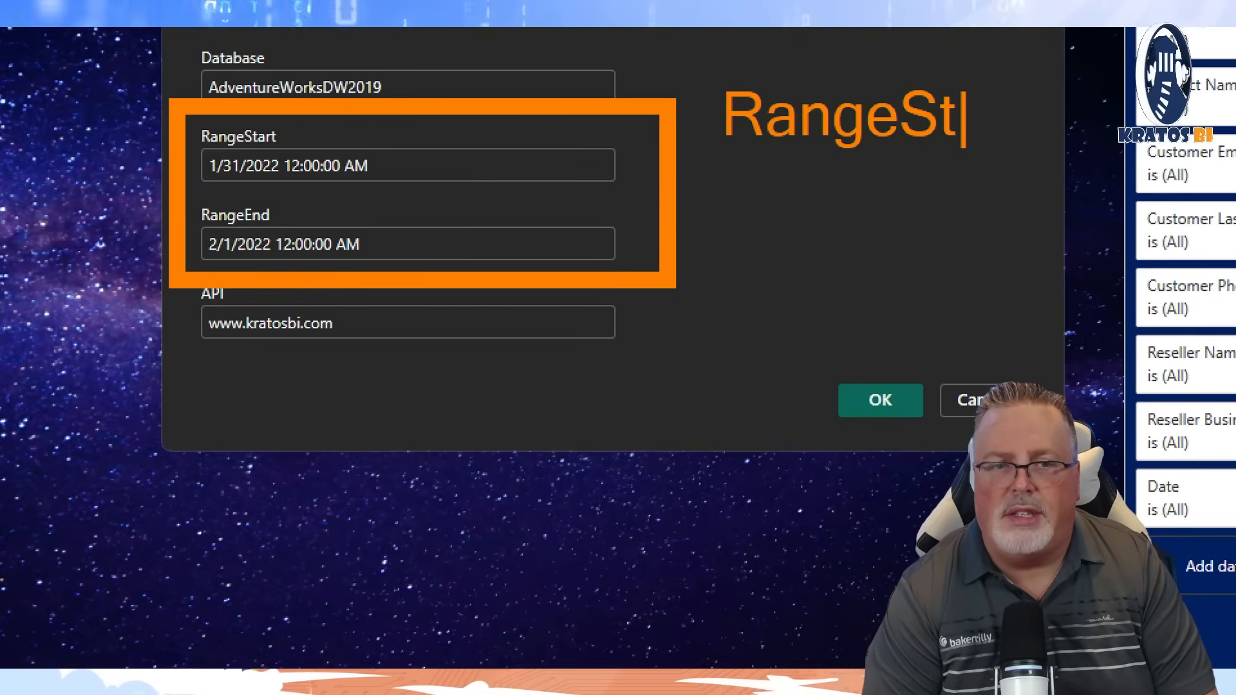
{"action": "type", "text": "art"}
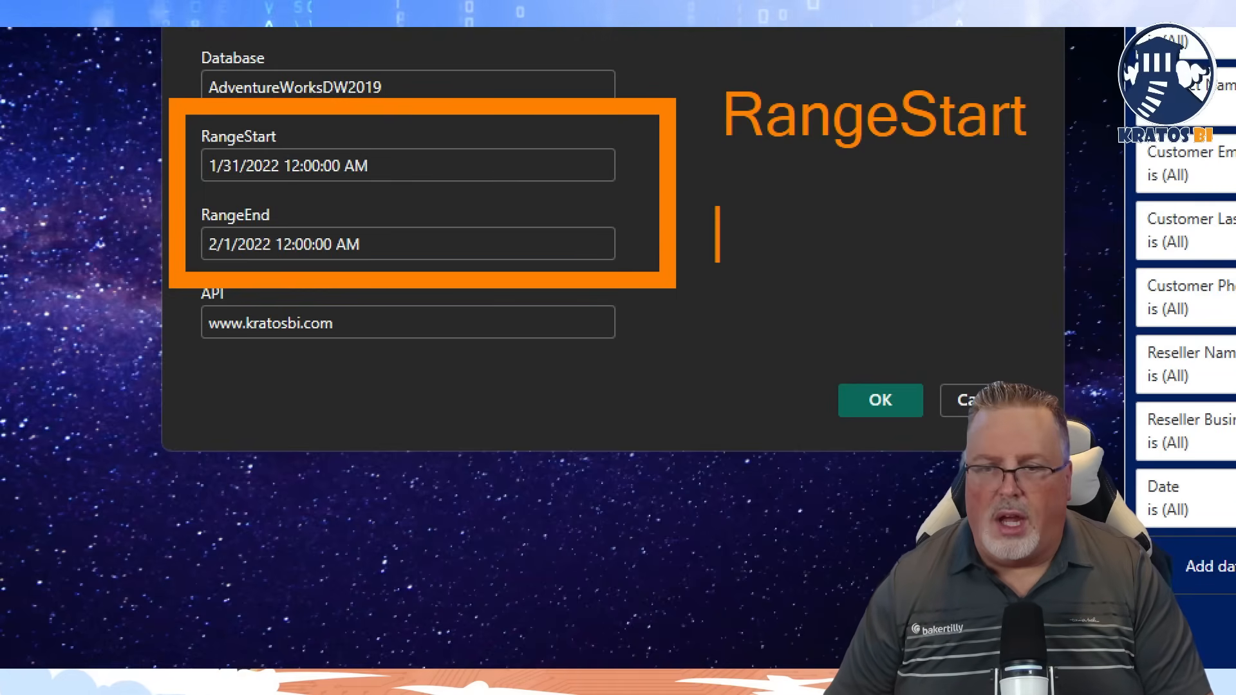
{"action": "type", "text": "R"}
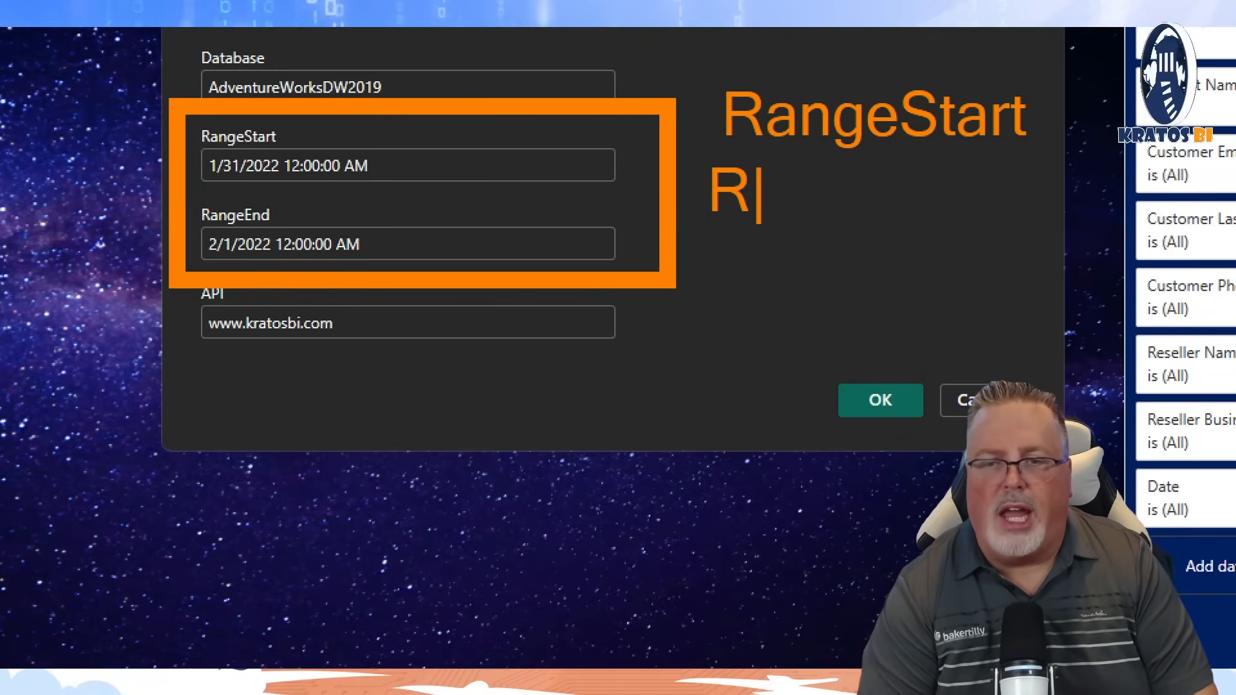
{"action": "type", "text": "ange"}
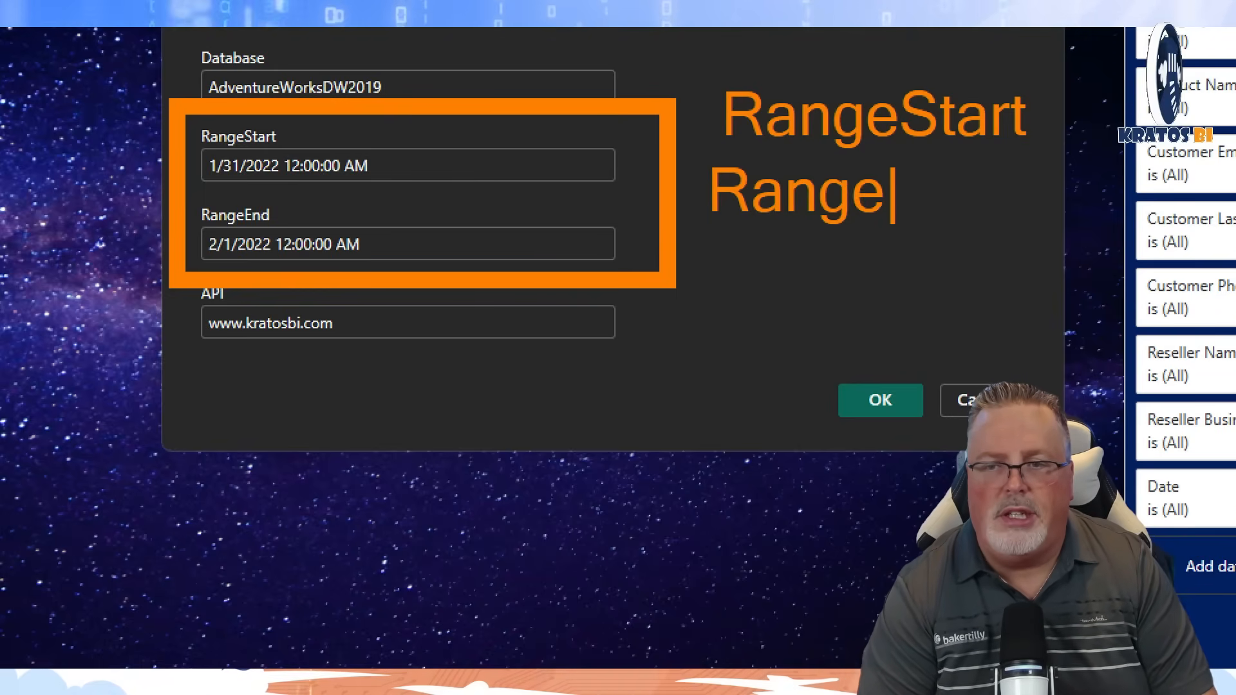
{"action": "type", "text": "End"}
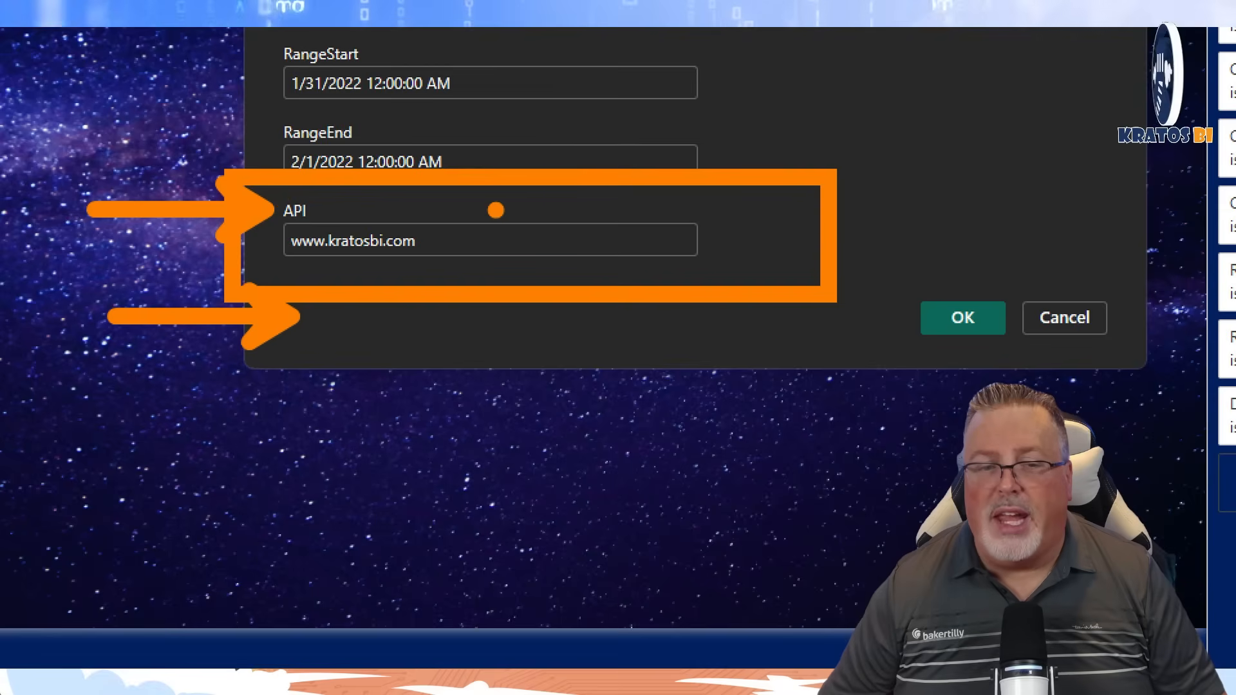
{"action": "mouse_move", "coordinate": [557, 196]}
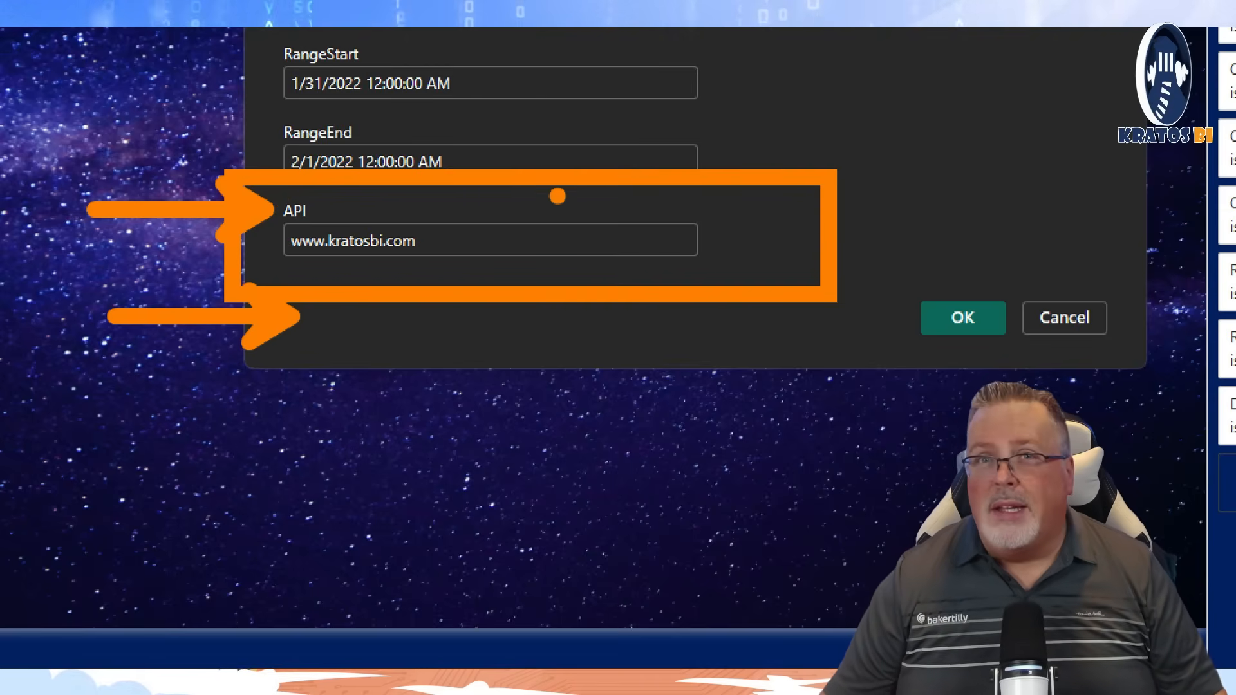